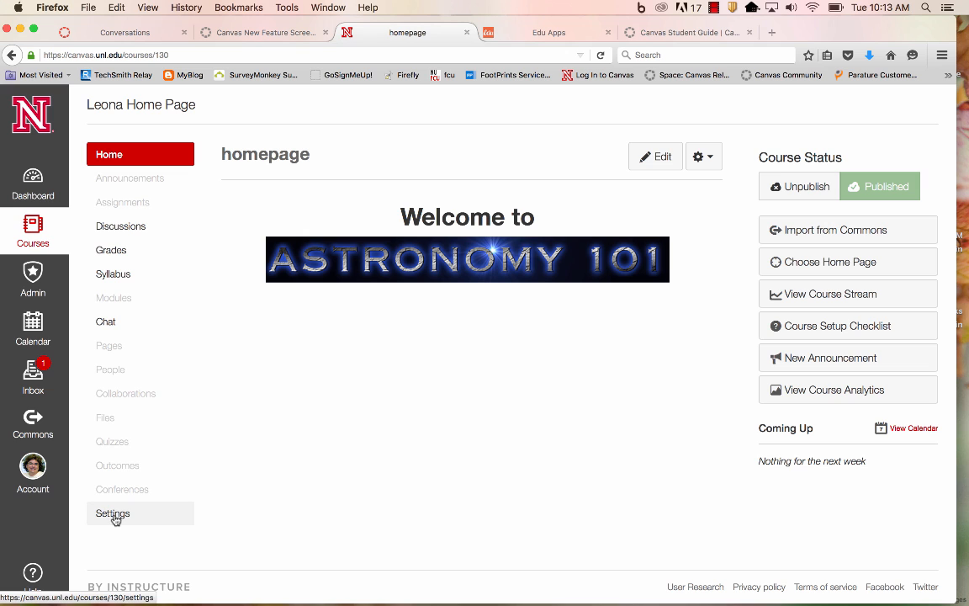
Open the course Settings and switch to its external Apps list
{"action": "left_click", "coordinate": [113, 513]}
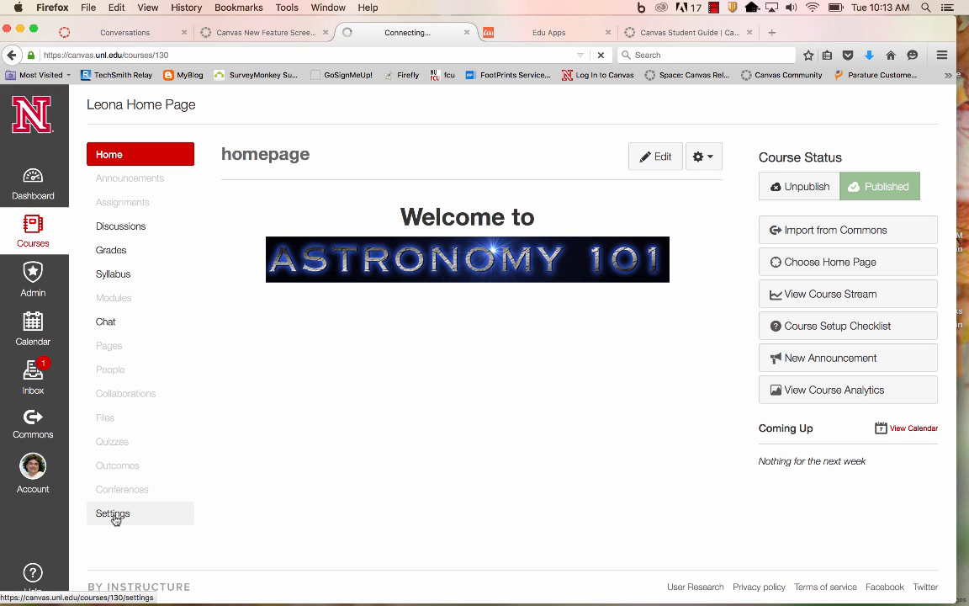
{"action": "left_click", "coordinate": [113, 512]}
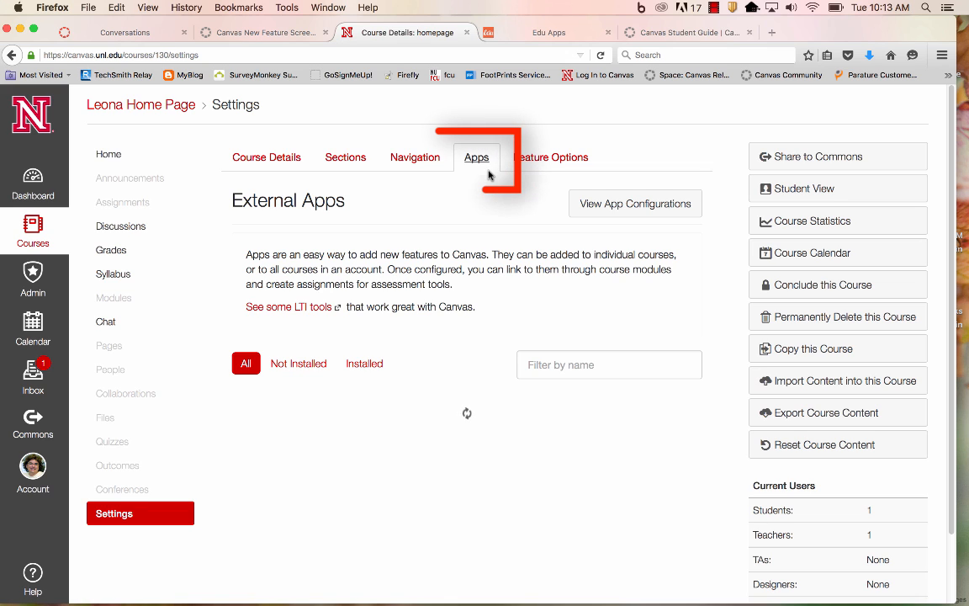
Scroll through the External Apps grid and open the Redirect Tool's details
{"action": "left_click", "coordinate": [476, 158]}
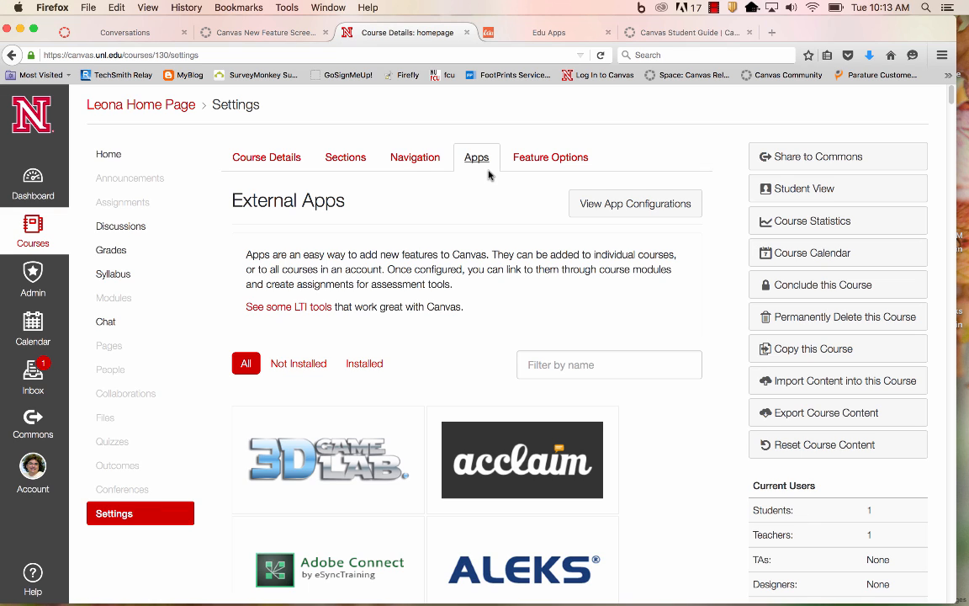
{"action": "mouse_move", "coordinate": [476, 335]}
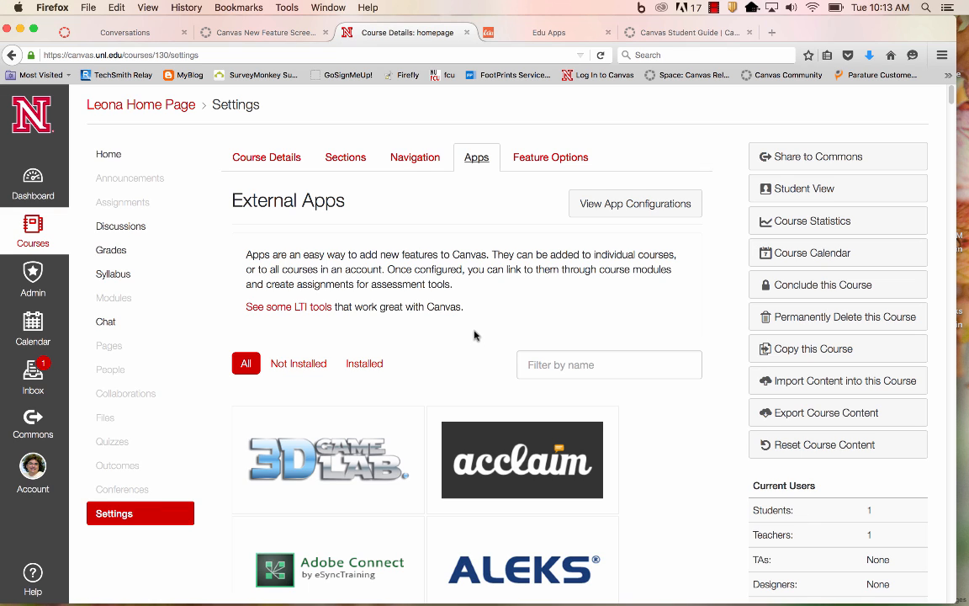
{"action": "mouse_move", "coordinate": [475, 339]}
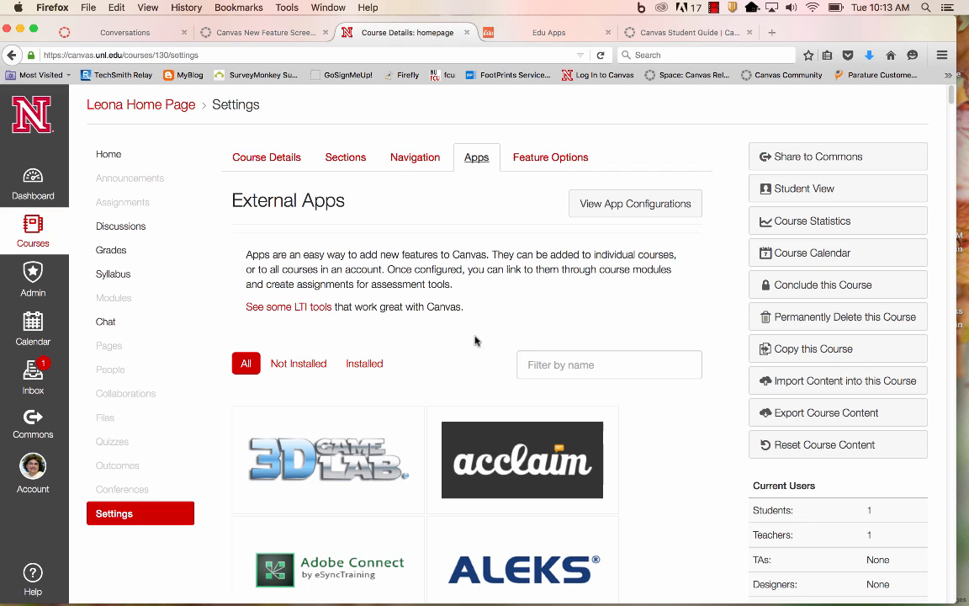
{"action": "scroll", "scroll_direction": "down", "scroll_amount": 3}
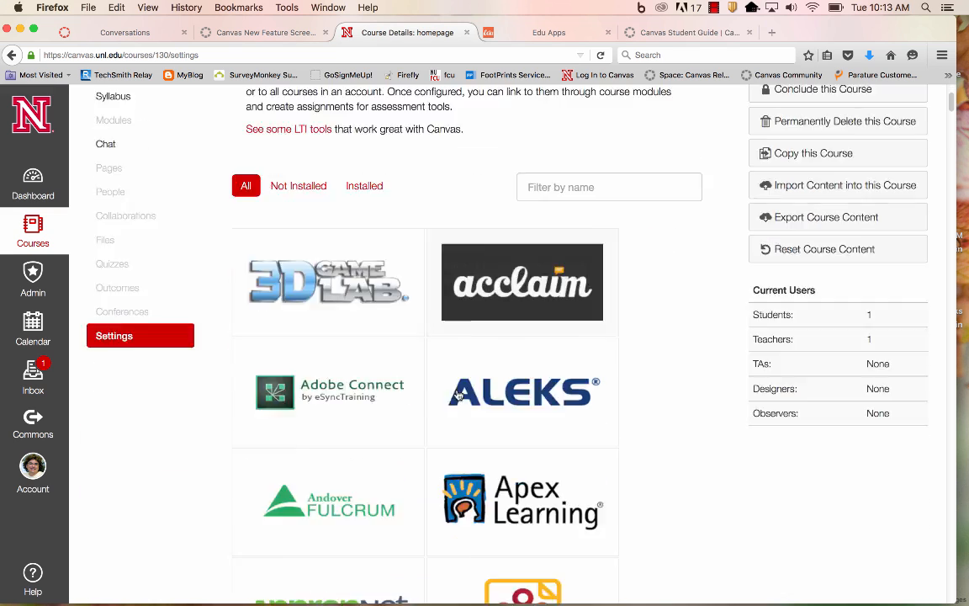
{"action": "scroll", "scroll_direction": "down", "scroll_amount": 3}
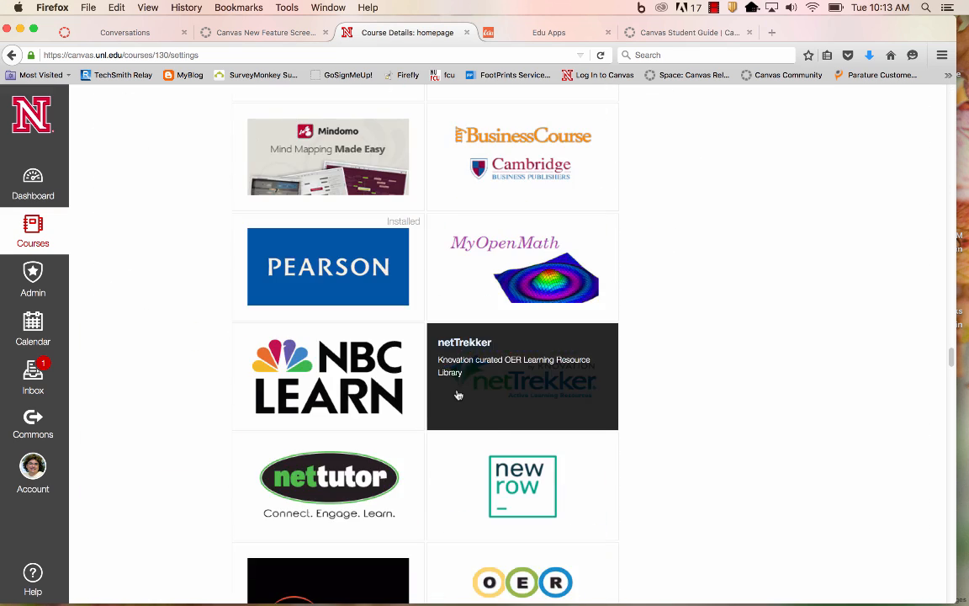
{"action": "scroll", "scroll_direction": "down", "scroll_amount": 3}
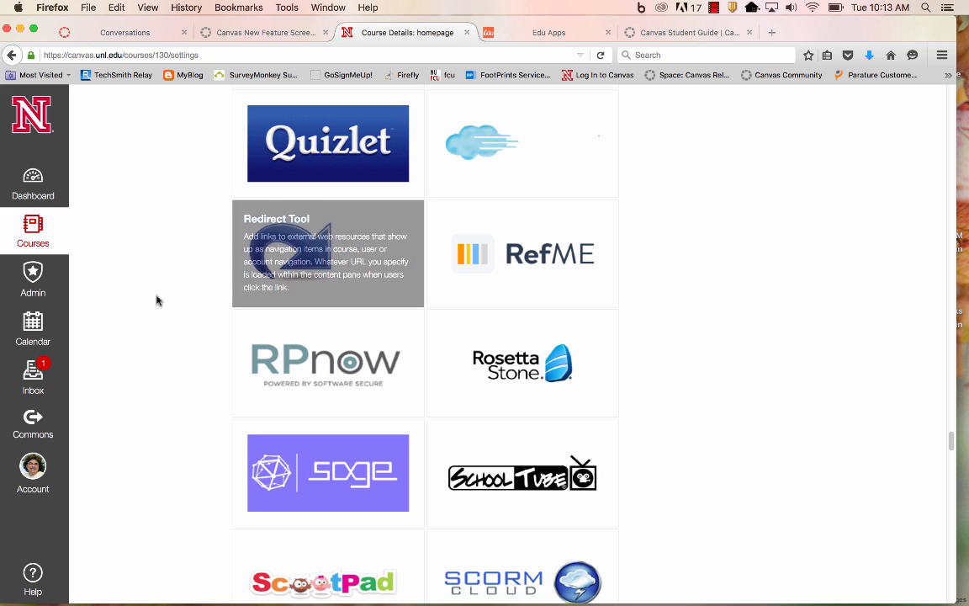
{"action": "left_click", "coordinate": [328, 253]}
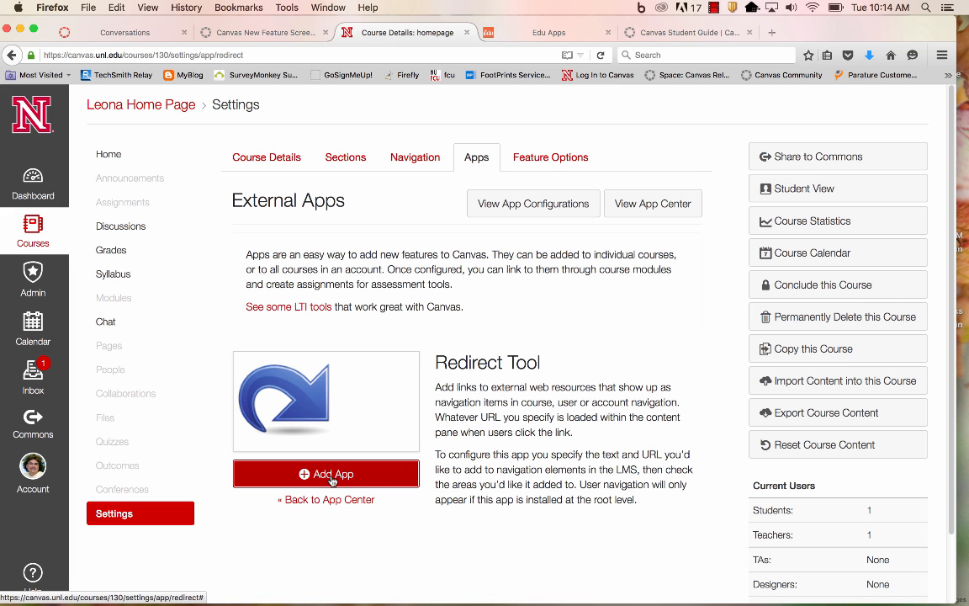
Add a 'Student Guides' redirect to the Canvas student guide, shown in course navigation
{"action": "left_click", "coordinate": [326, 474]}
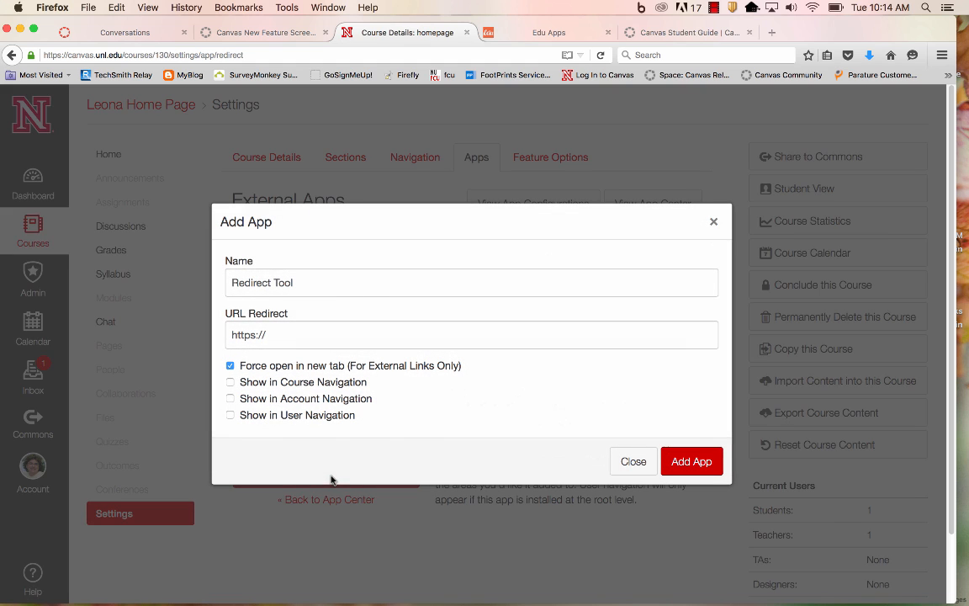
{"action": "left_click", "coordinate": [714, 7]}
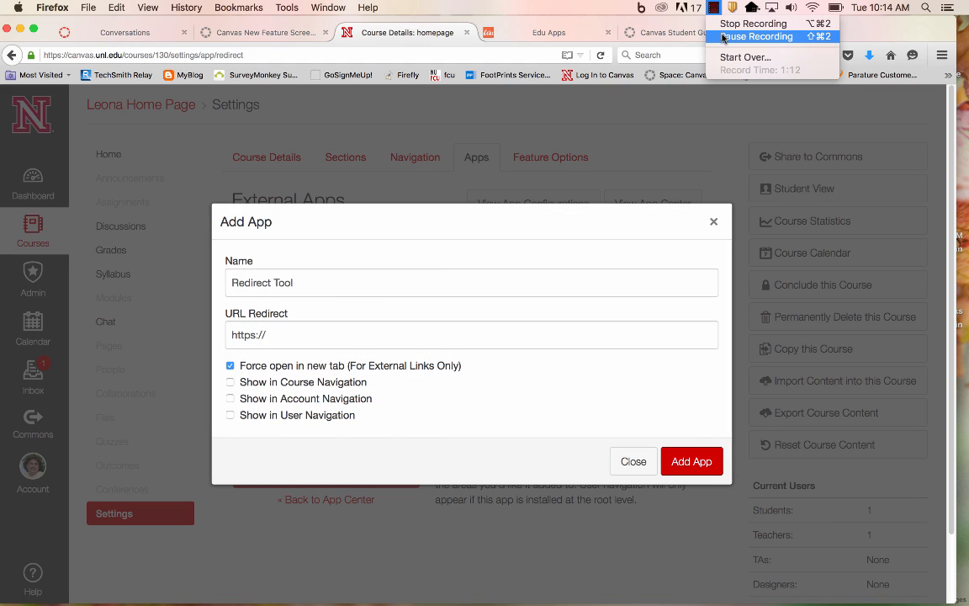
{"action": "type", "text": "Student"}
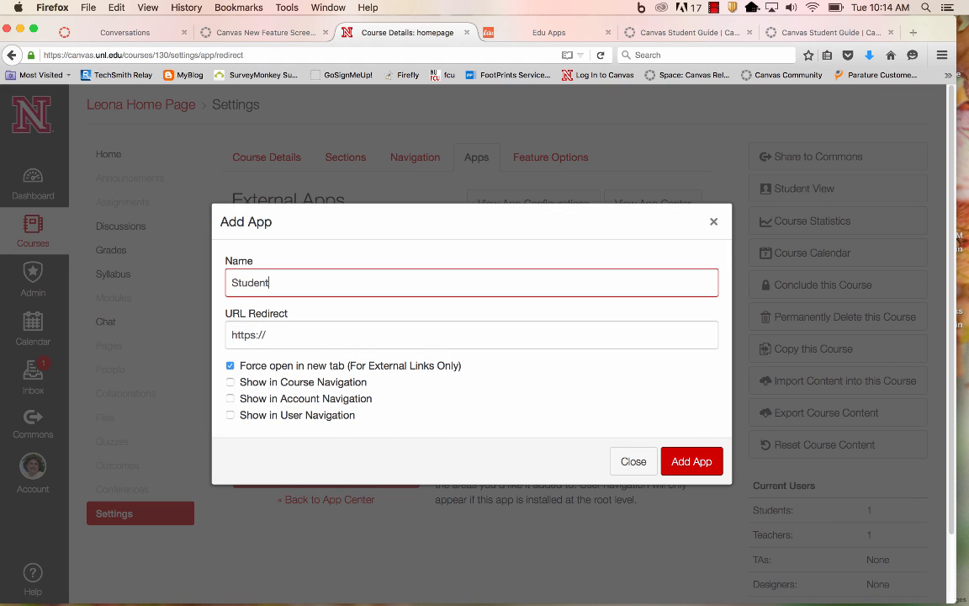
{"action": "type", "text": "Guides"}
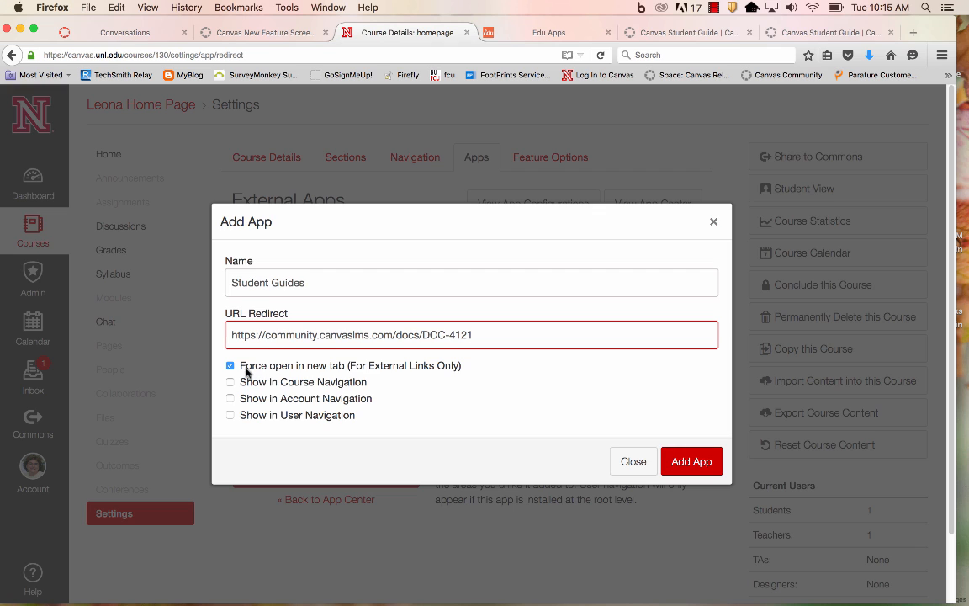
{"action": "mouse_move", "coordinate": [271, 377]}
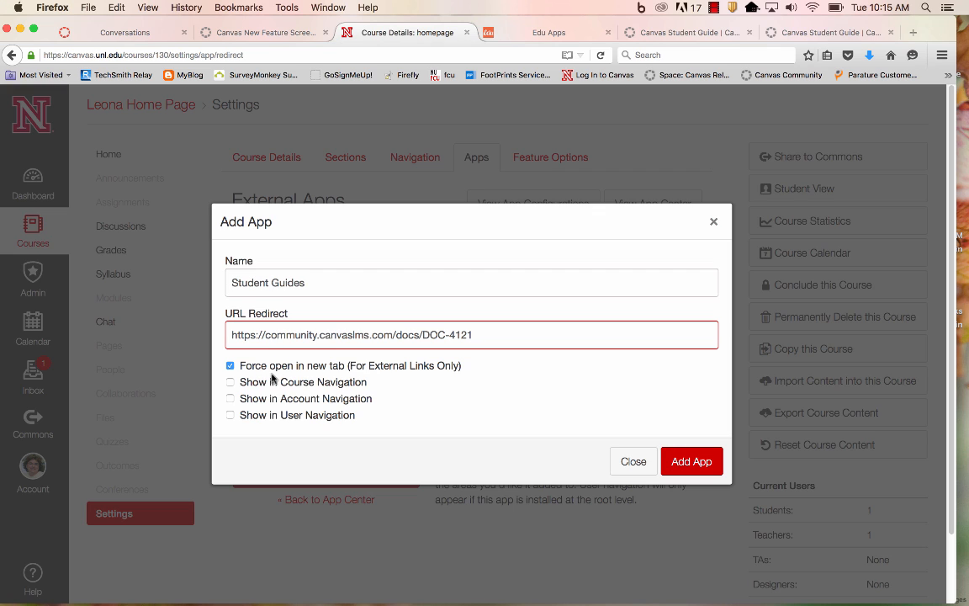
{"action": "left_click", "coordinate": [229, 381]}
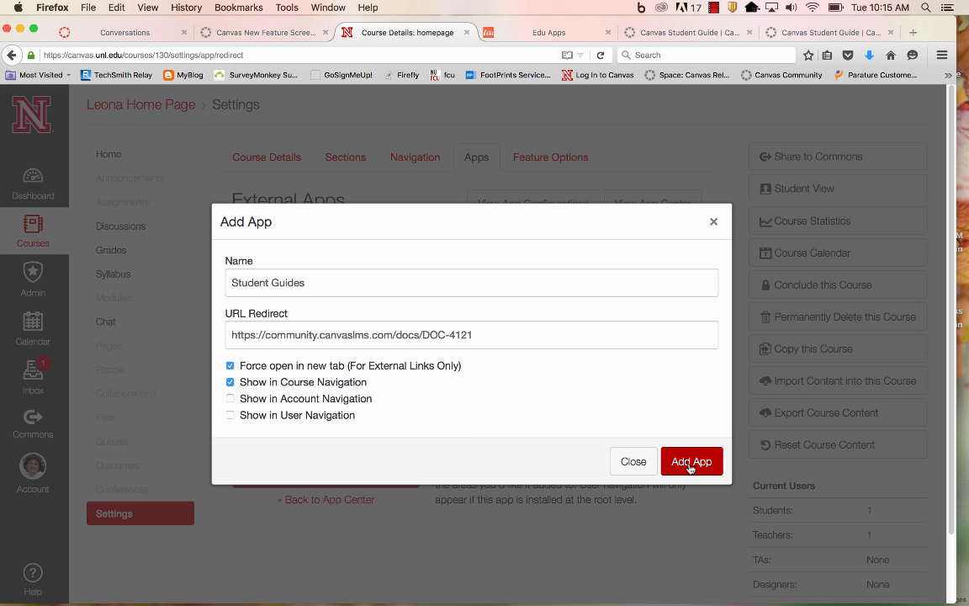
{"action": "left_click", "coordinate": [690, 461]}
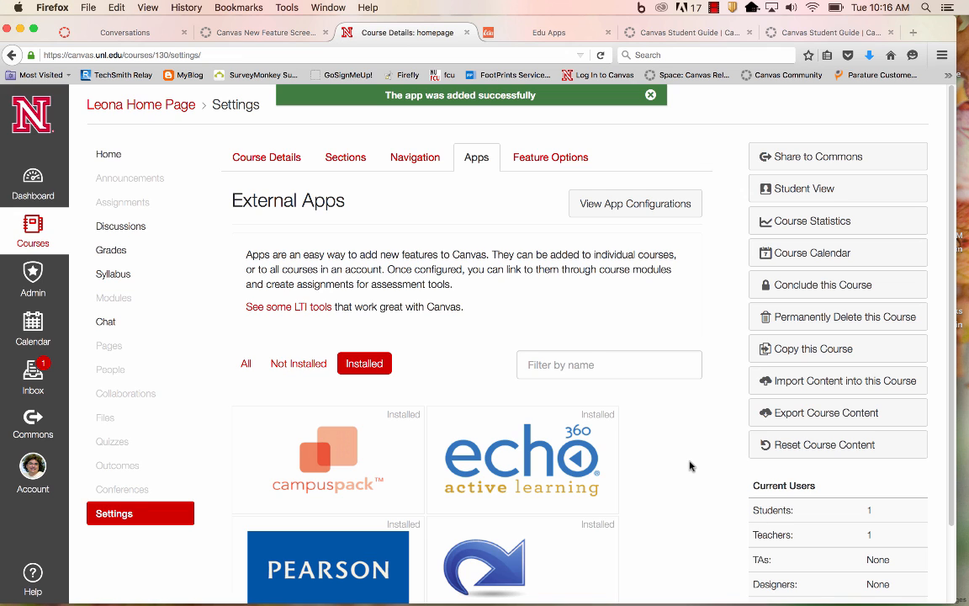
Dismiss the success message, reload, and open the new Student Guides navigation link
{"action": "left_click", "coordinate": [649, 94]}
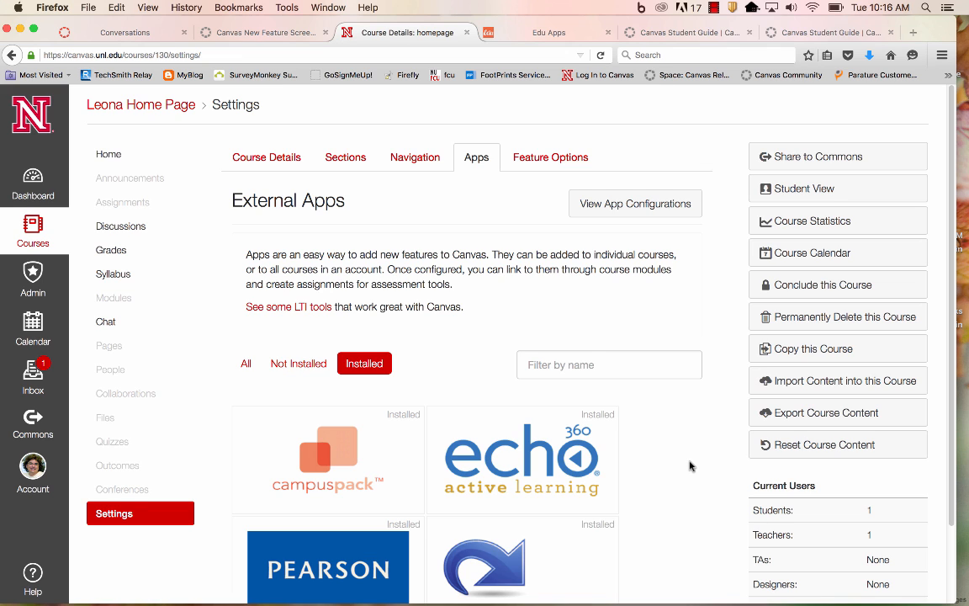
{"action": "left_click", "coordinate": [246, 362]}
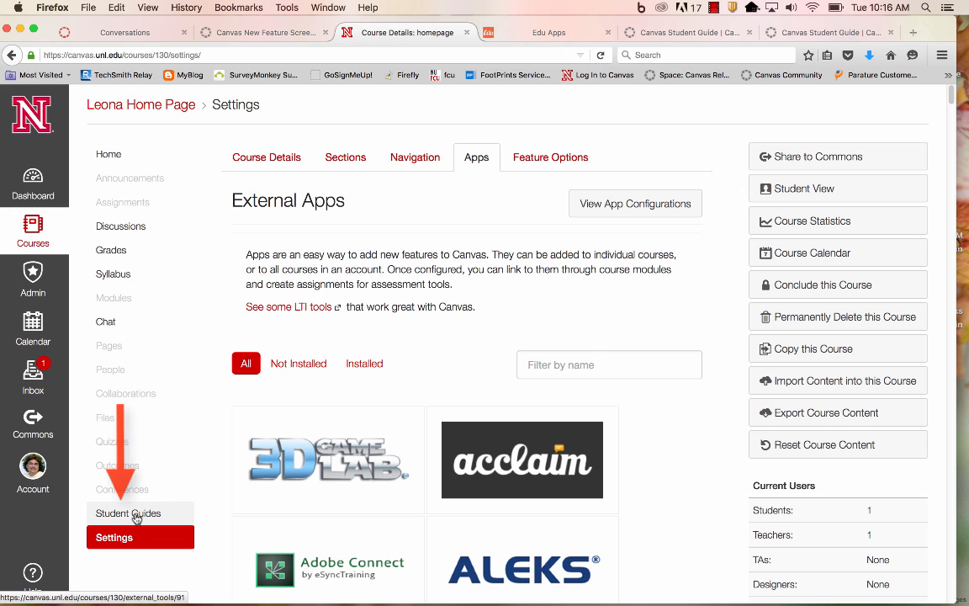
{"action": "left_click", "coordinate": [128, 512]}
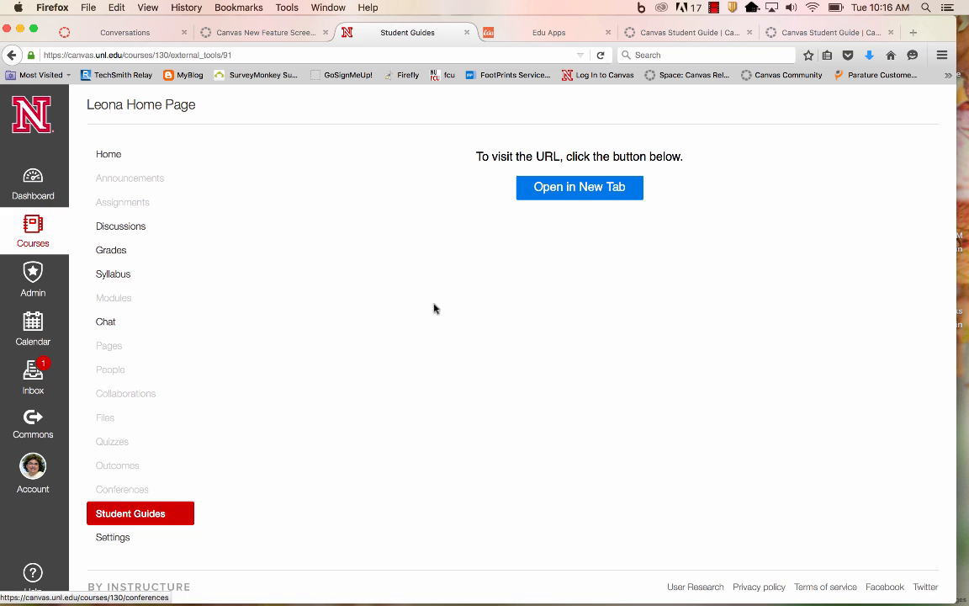
{"action": "left_click", "coordinate": [579, 187]}
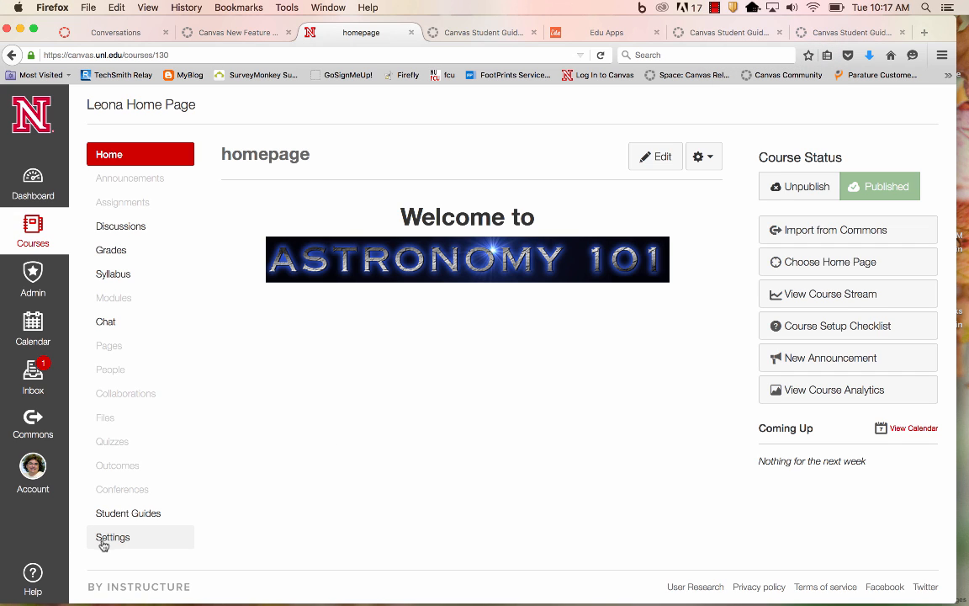
Return to course Settings and open the Redirect Tool app details
{"action": "left_click", "coordinate": [113, 536]}
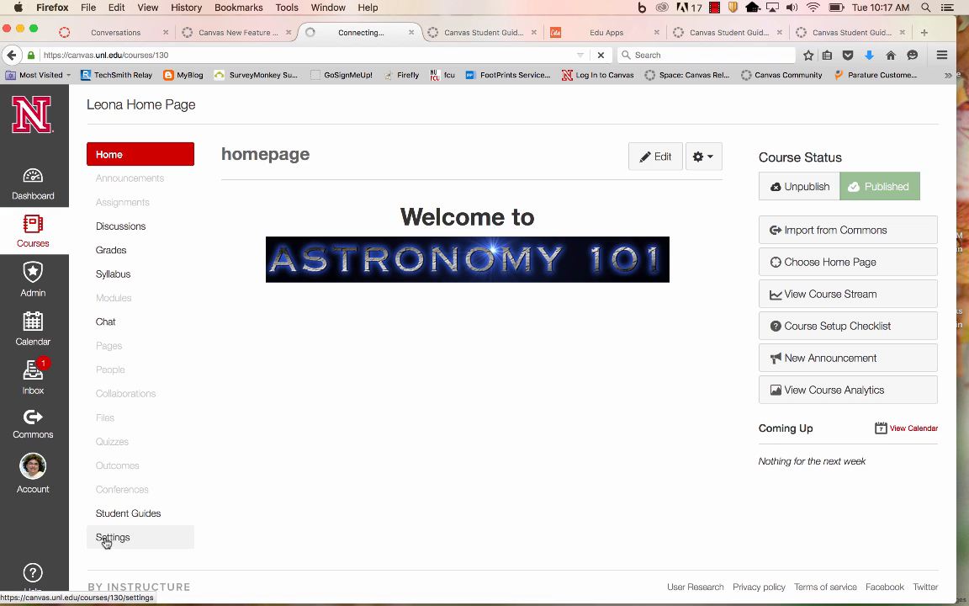
{"action": "left_click", "coordinate": [112, 537]}
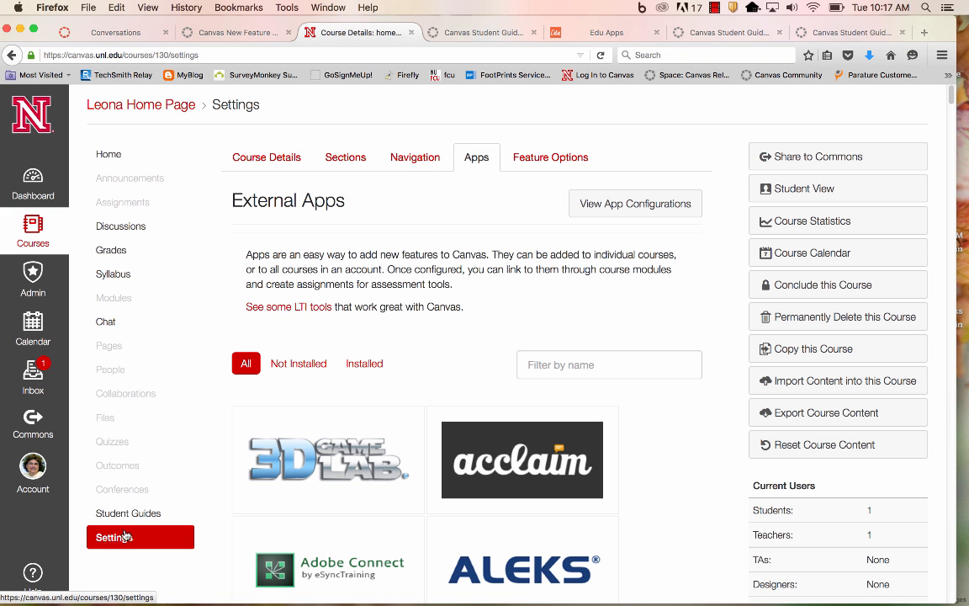
{"action": "scroll", "scroll_direction": "down", "scroll_amount": 3}
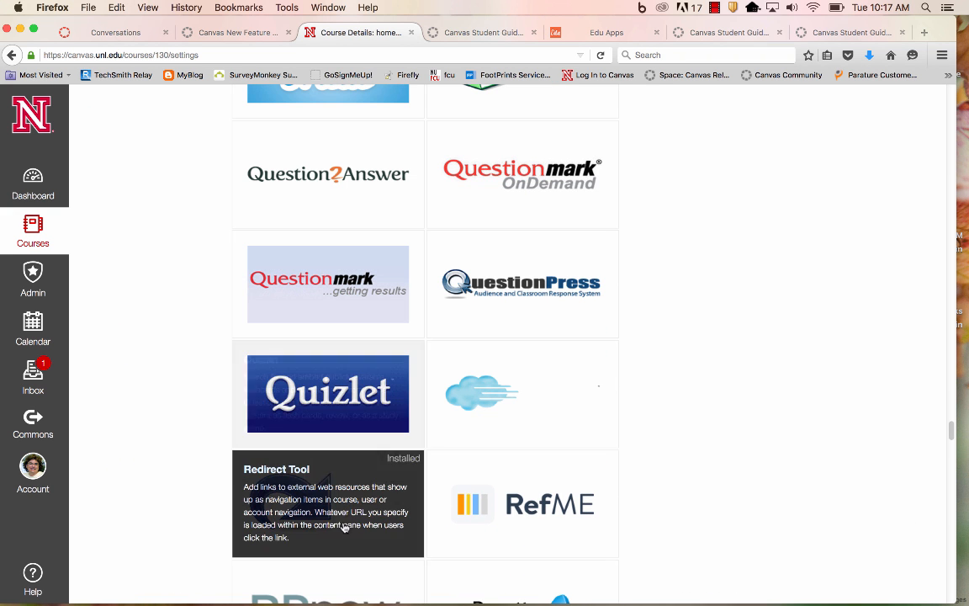
{"action": "left_click", "coordinate": [327, 502]}
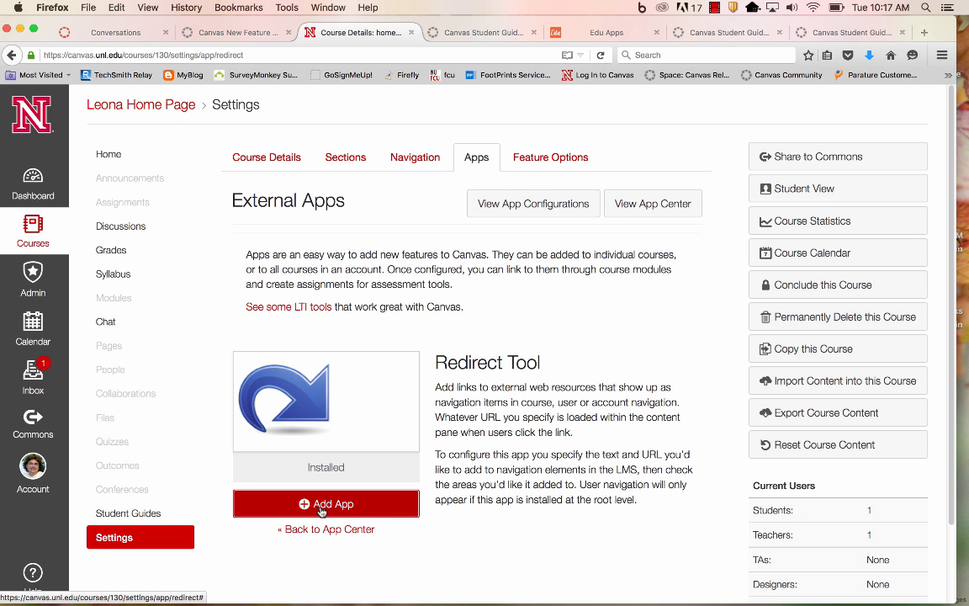
{"action": "left_click", "coordinate": [326, 503]}
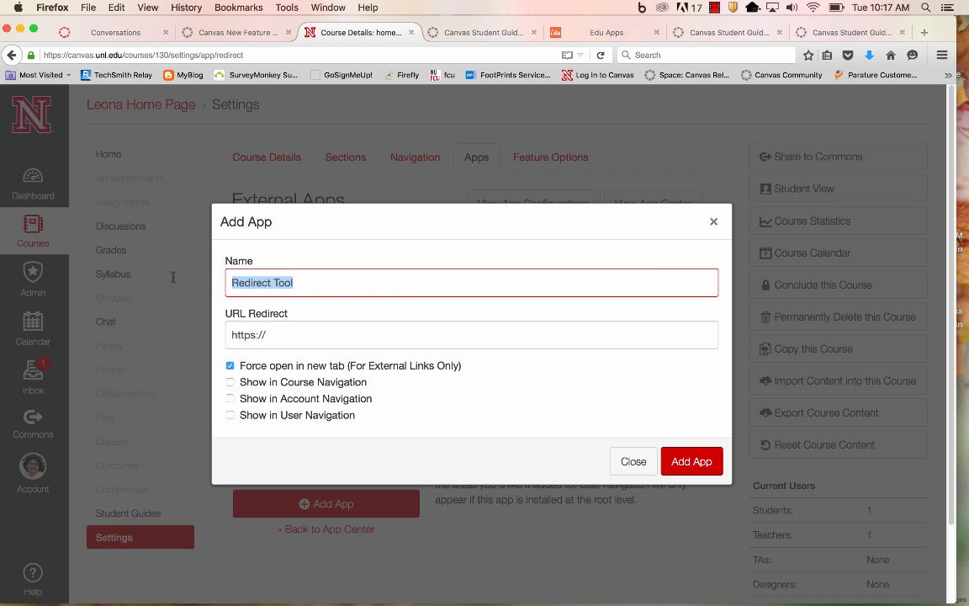
{"action": "type", "text": "UNL Home Pag"}
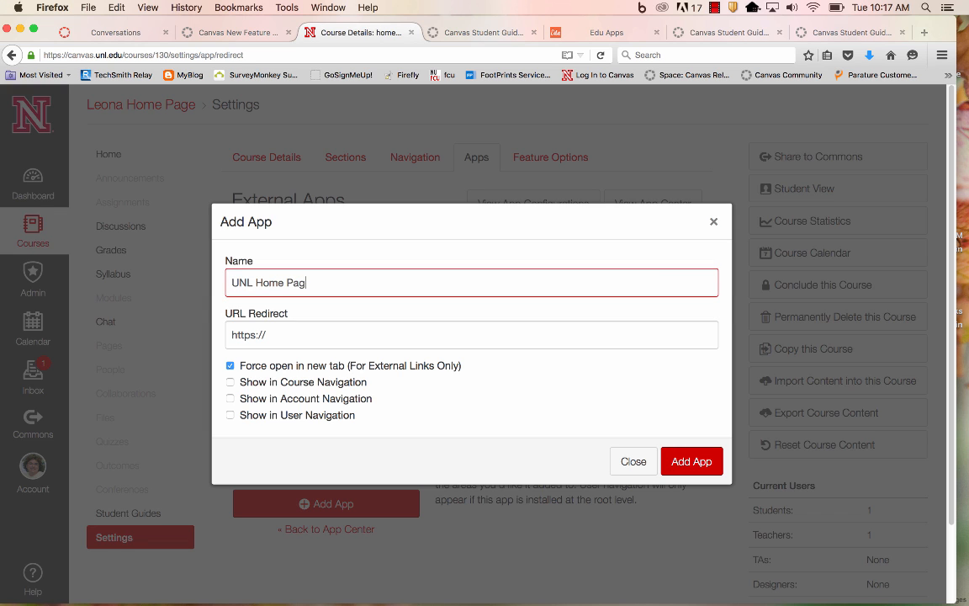
{"action": "left_click", "coordinate": [471, 334]}
{"action": "type", "text": "www.unl.edu"}
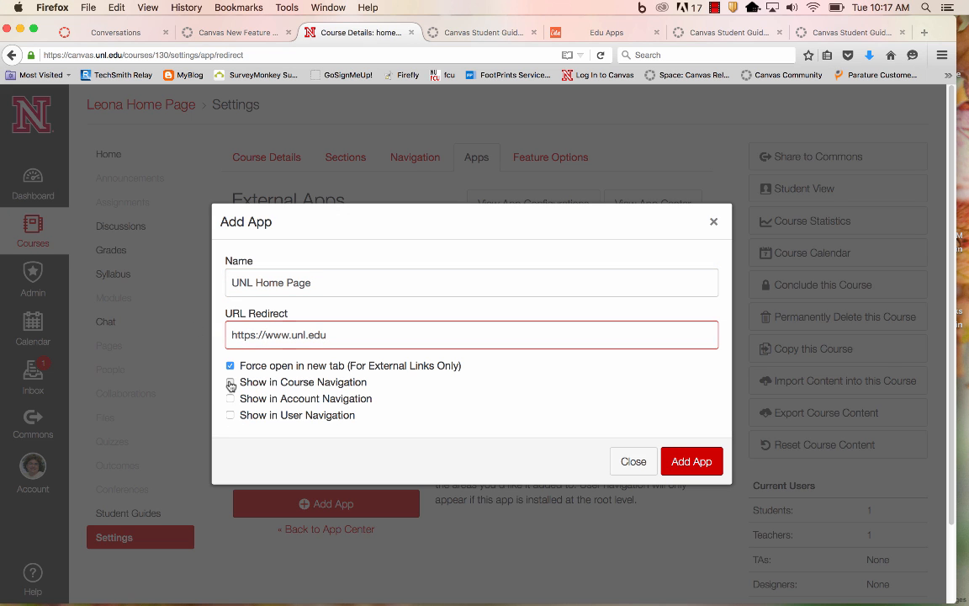
{"action": "left_click", "coordinate": [230, 381]}
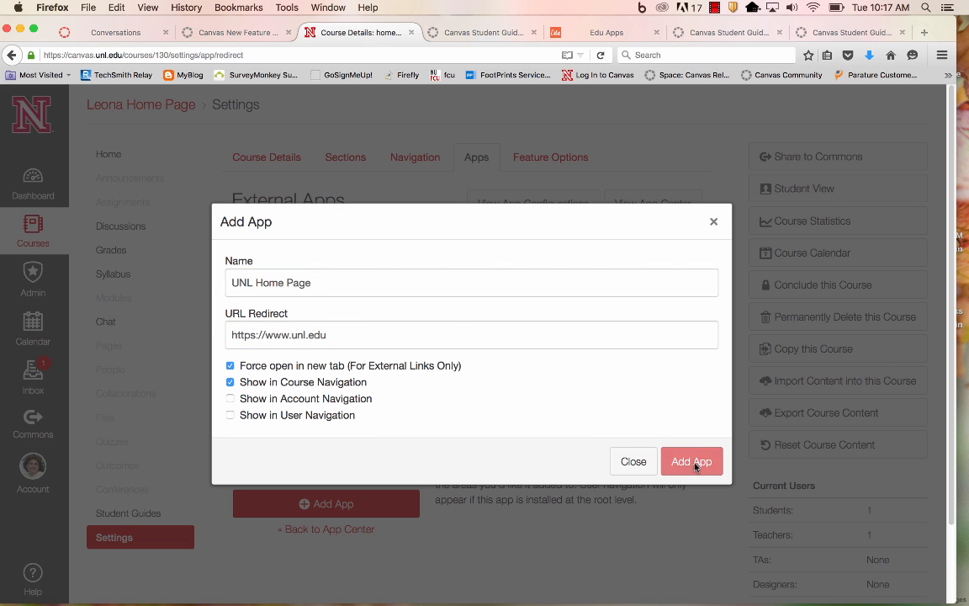
{"action": "left_click", "coordinate": [691, 461]}
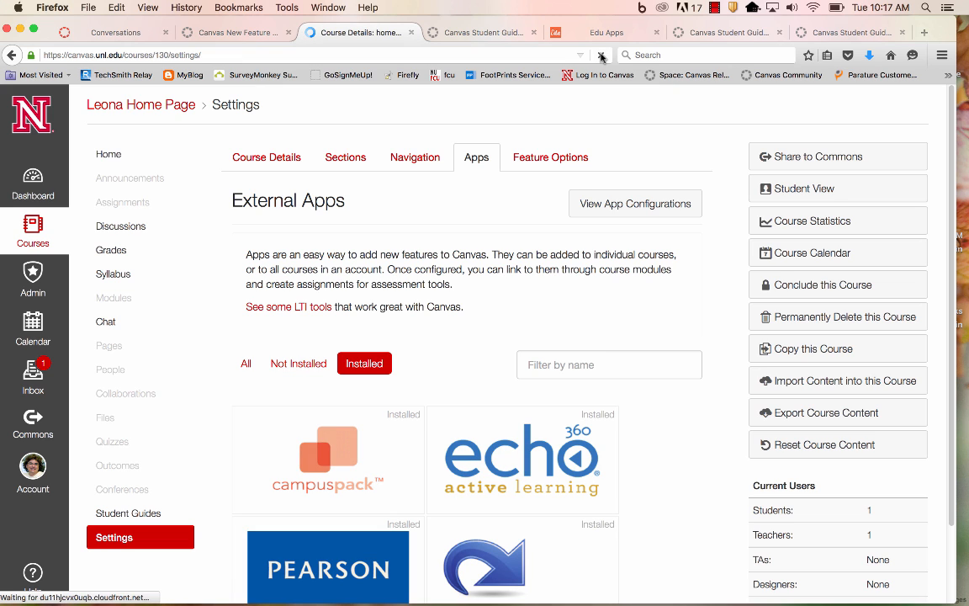
Reload settings, move Student Guides beneath Announcements in Navigation, and save the order
{"action": "left_click", "coordinate": [245, 362]}
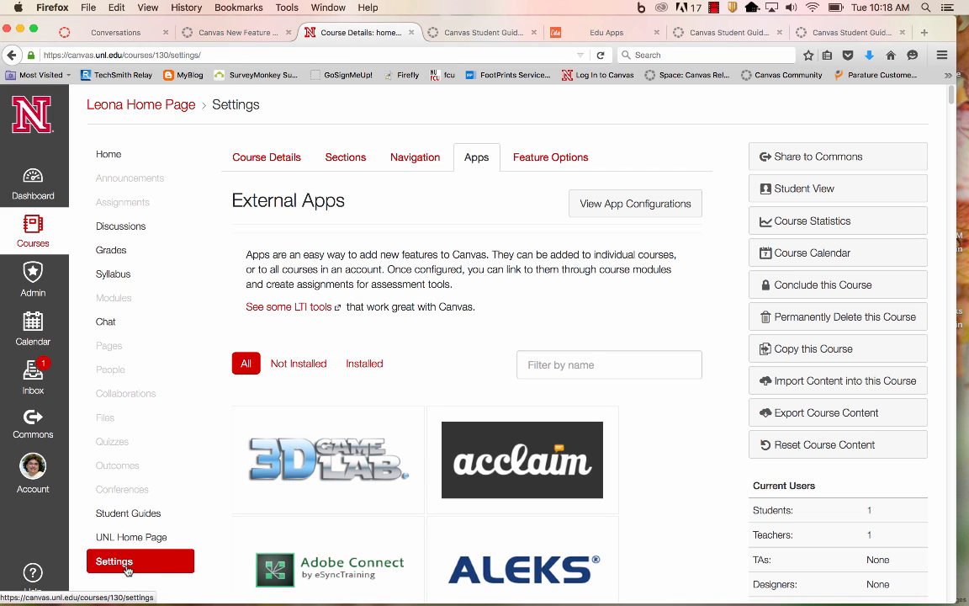
{"action": "mouse_move", "coordinate": [126, 561]}
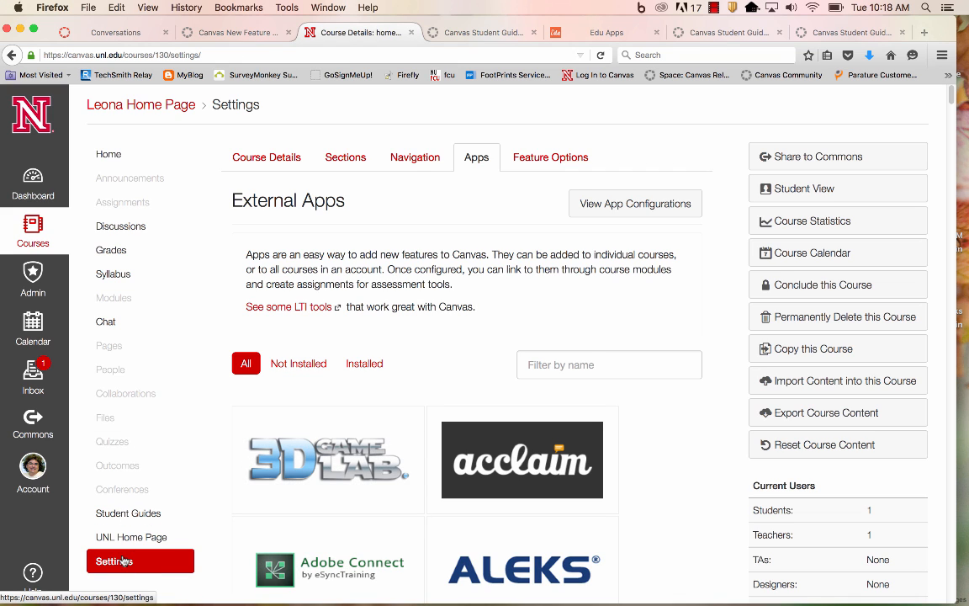
{"action": "left_click", "coordinate": [415, 157]}
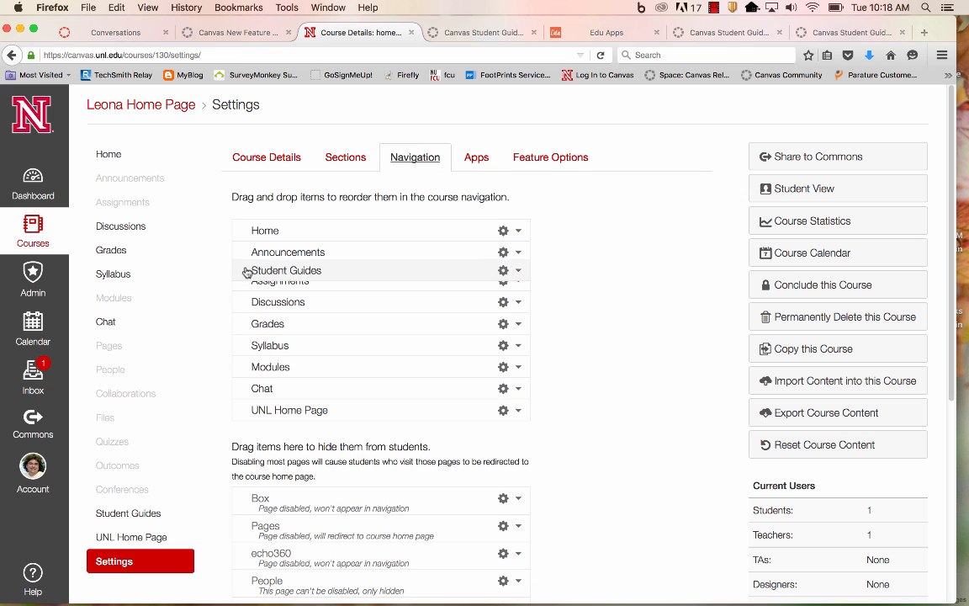
{"action": "scroll", "scroll_direction": "down", "scroll_amount": 3}
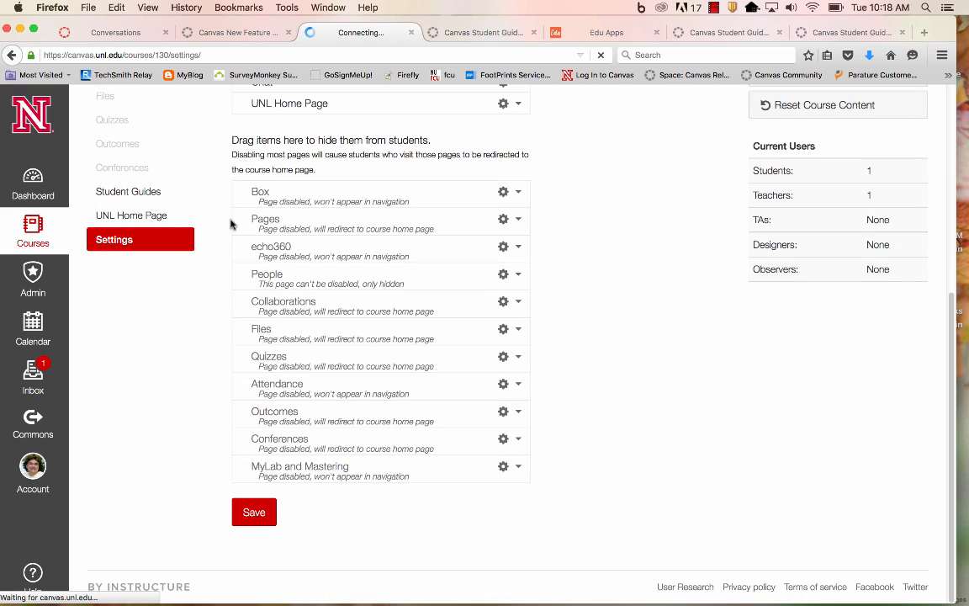
{"action": "left_click", "coordinate": [476, 156]}
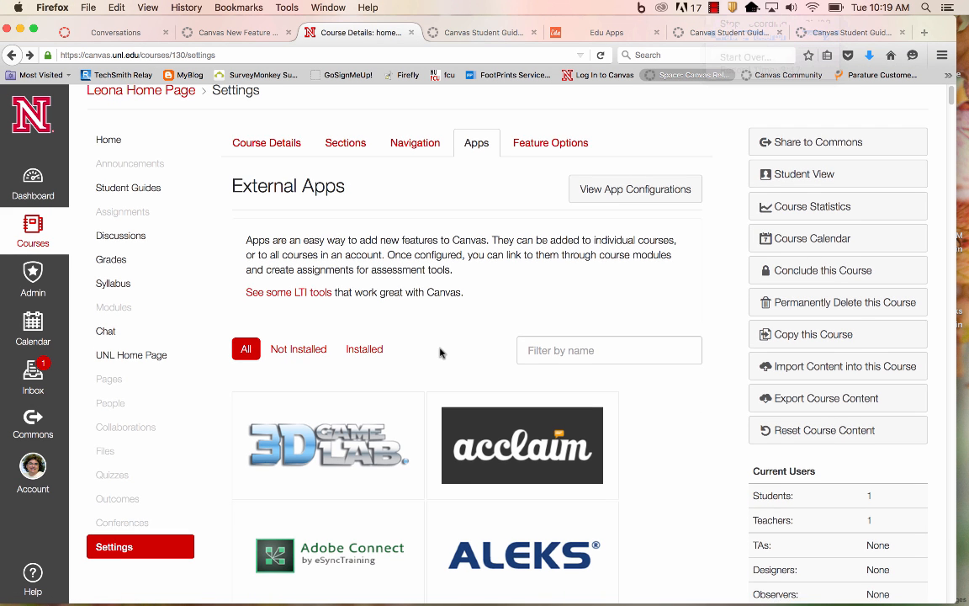
From the Redirect Tool's app configurations, open UNL Home Page for editing
{"action": "scroll", "scroll_direction": "down", "scroll_amount": 3}
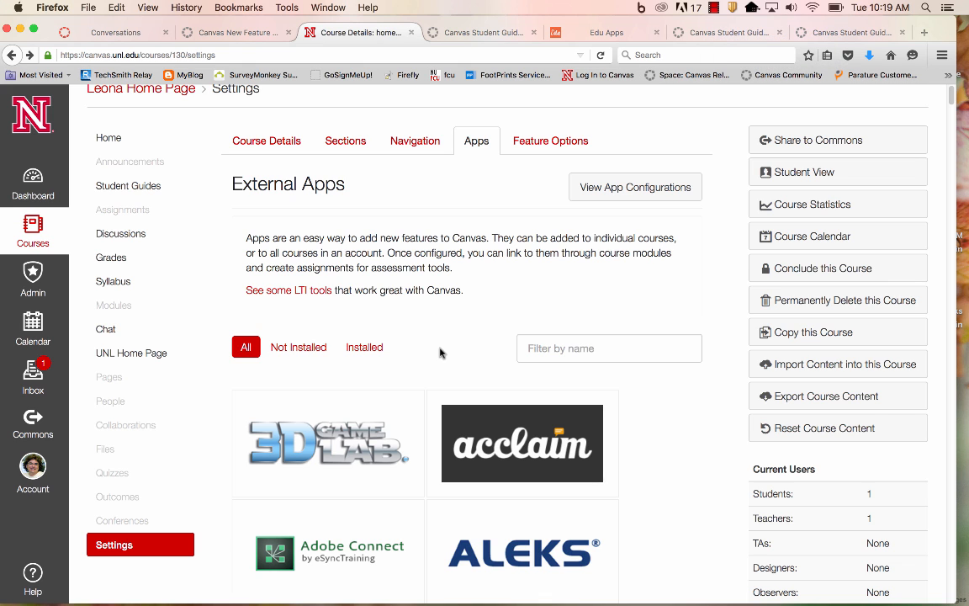
{"action": "scroll", "scroll_direction": "down", "scroll_amount": 3}
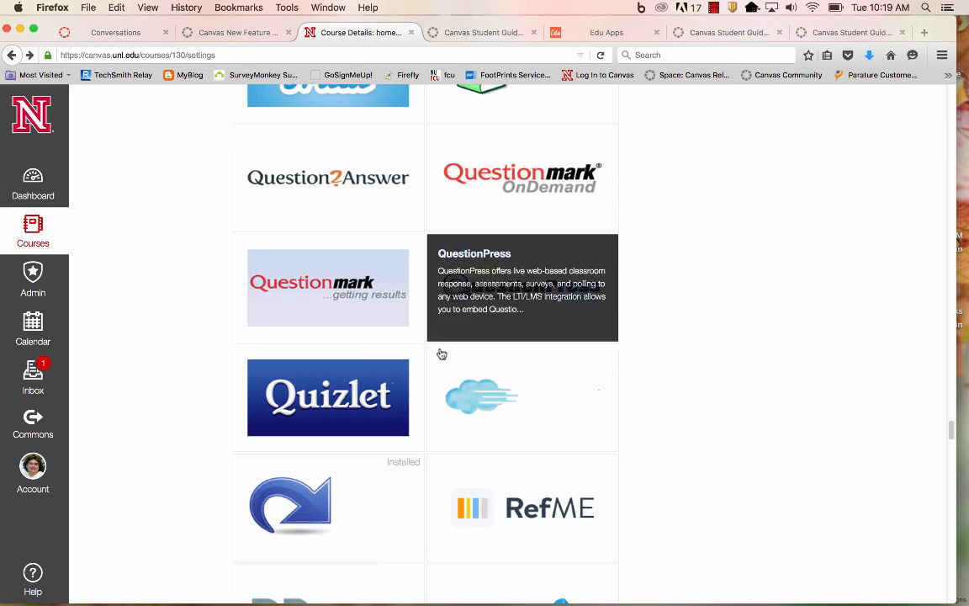
{"action": "left_click", "coordinate": [291, 503]}
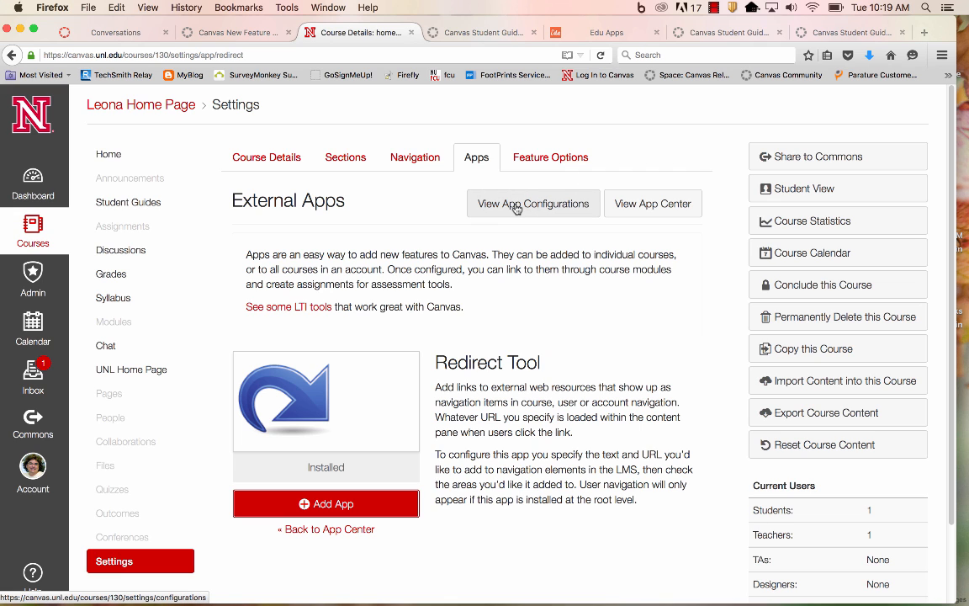
{"action": "left_click", "coordinate": [533, 204]}
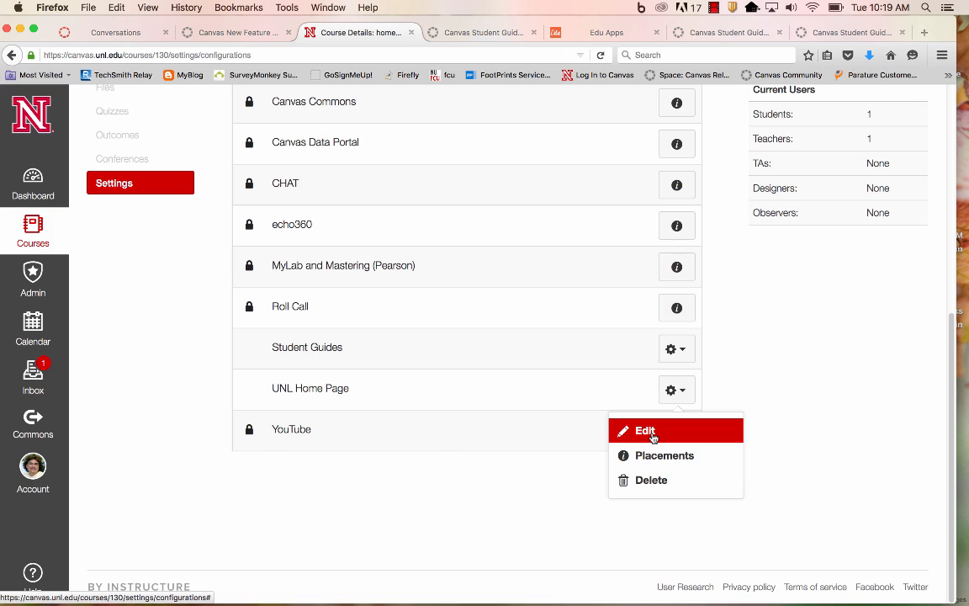
{"action": "left_click", "coordinate": [644, 429]}
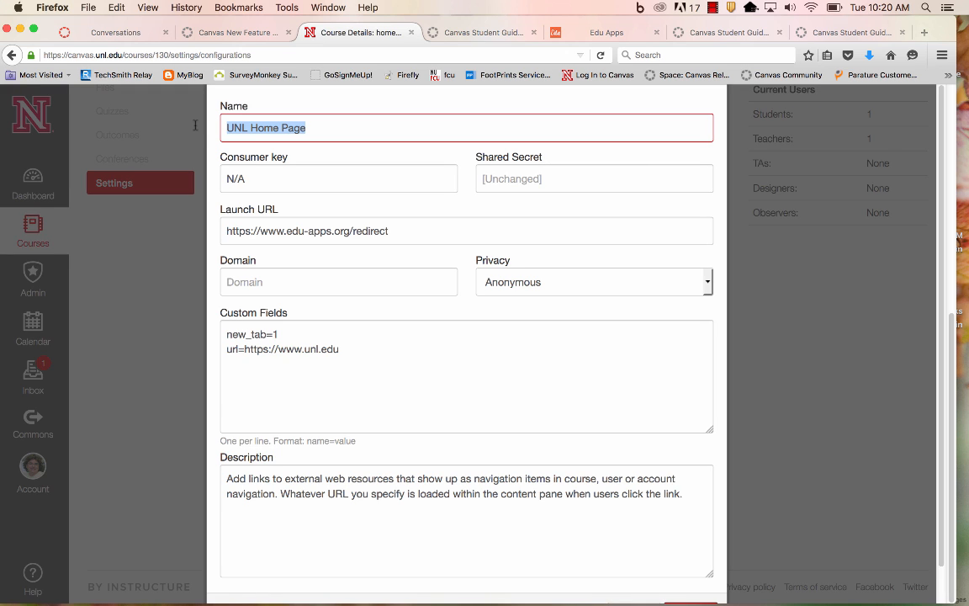